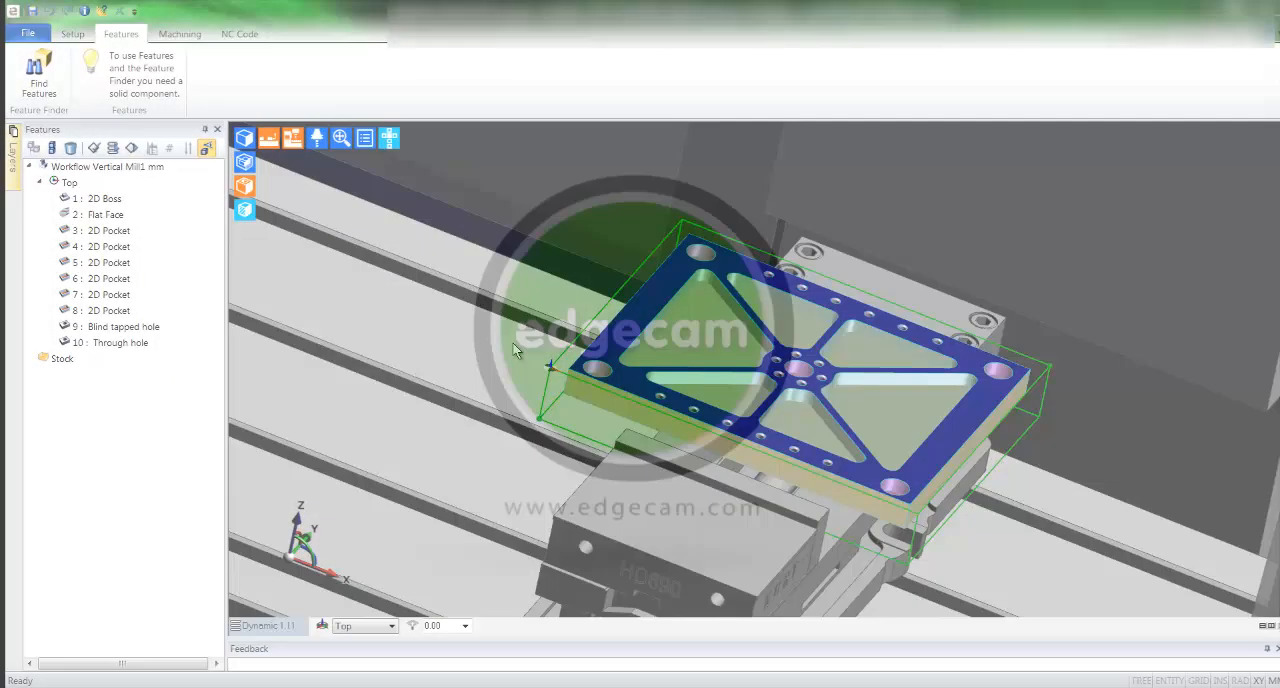
Show the Machining ribbon with Plan, Apply, Machine Feature and Simulate.
left_click(176, 32)
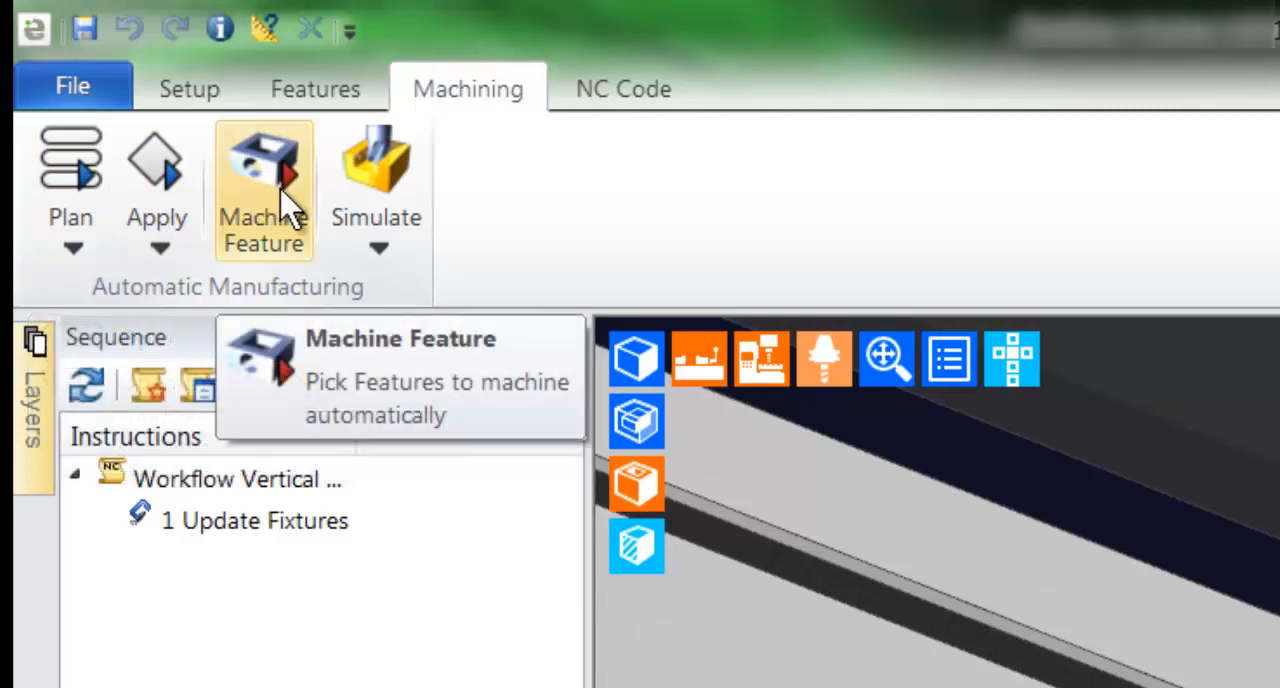
mouse_move(72, 180)
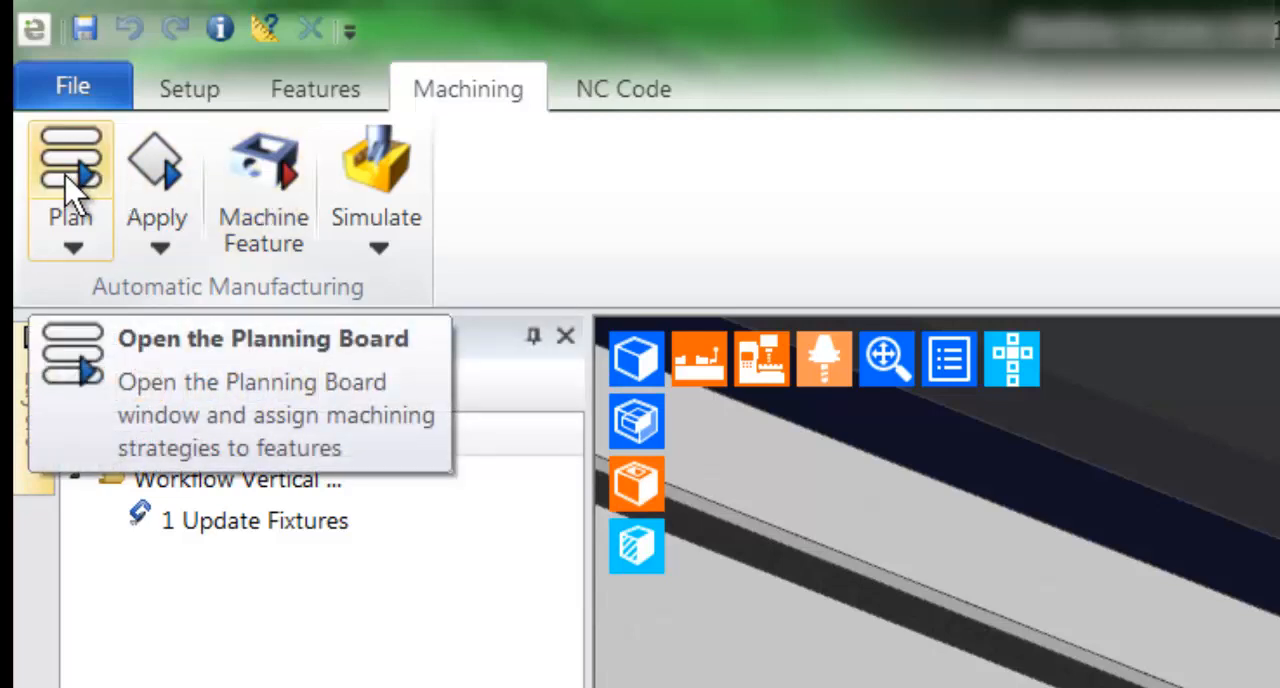
Bring up the Planning Board and inspect the pocket roughing strategies.
left_click(70, 160)
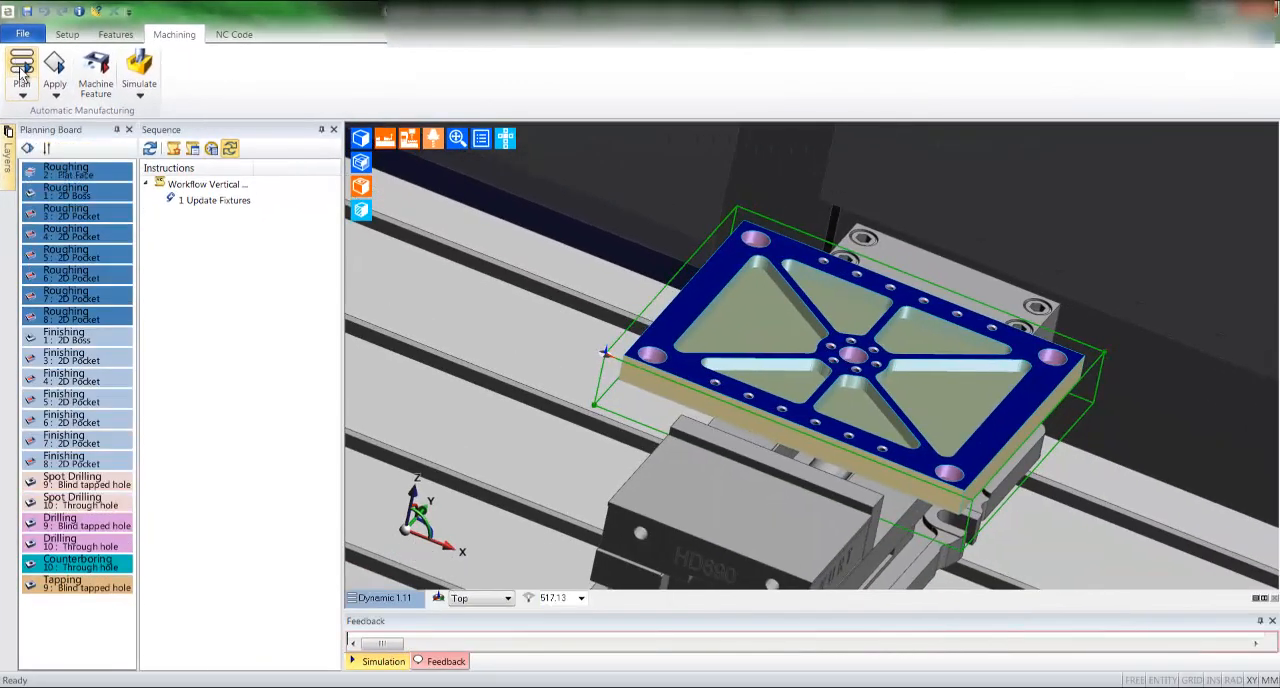
left_click(76, 272)
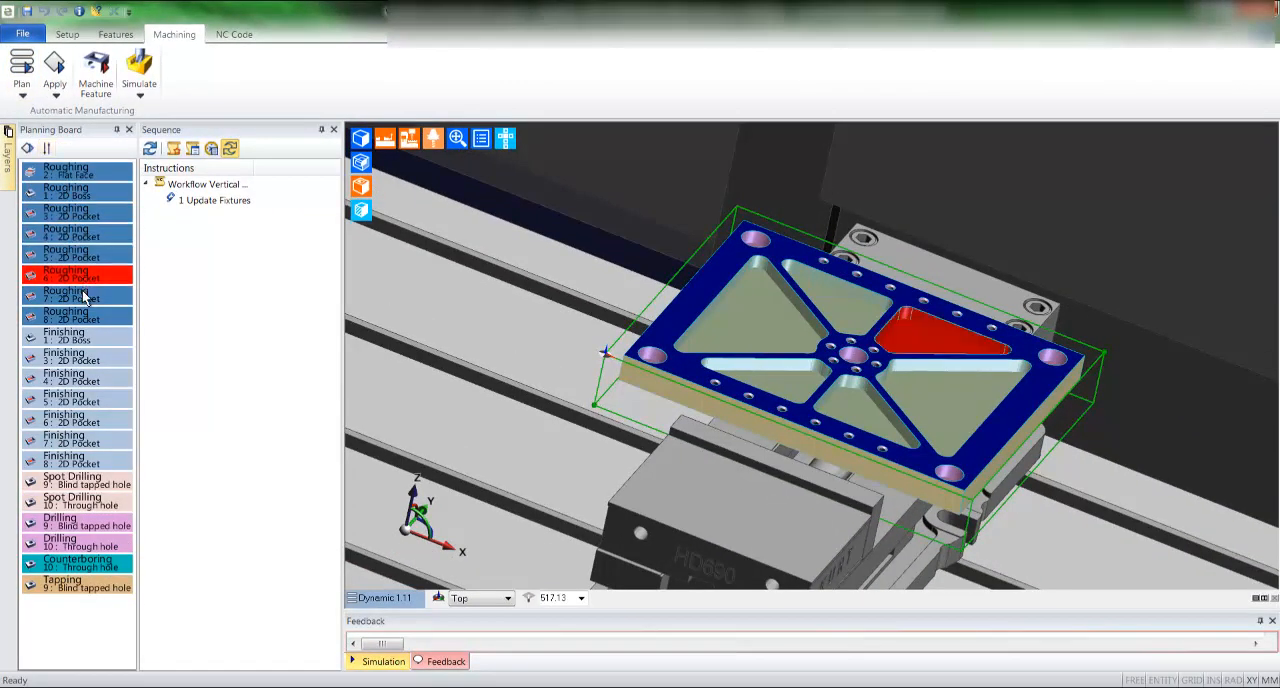
left_click(76, 356)
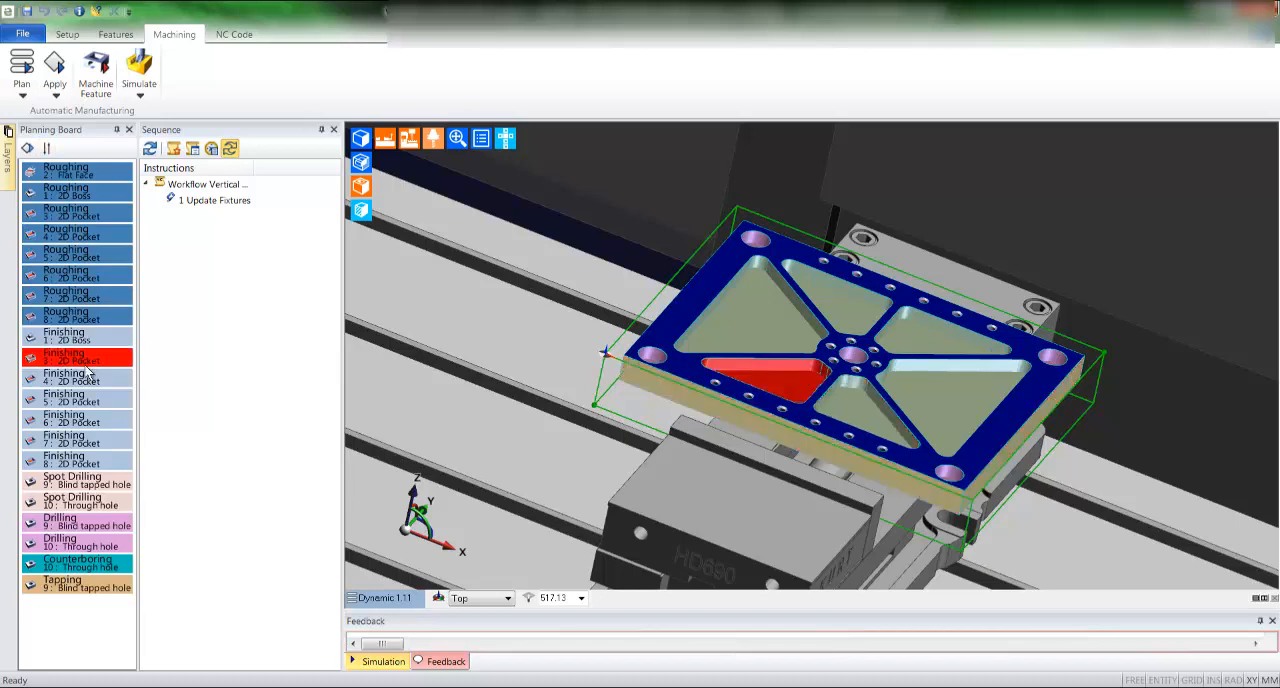
Delete the 'Spot Drilling 10: Through hole' strategy and inspect a pocket finishing strategy.
right_click(96, 510)
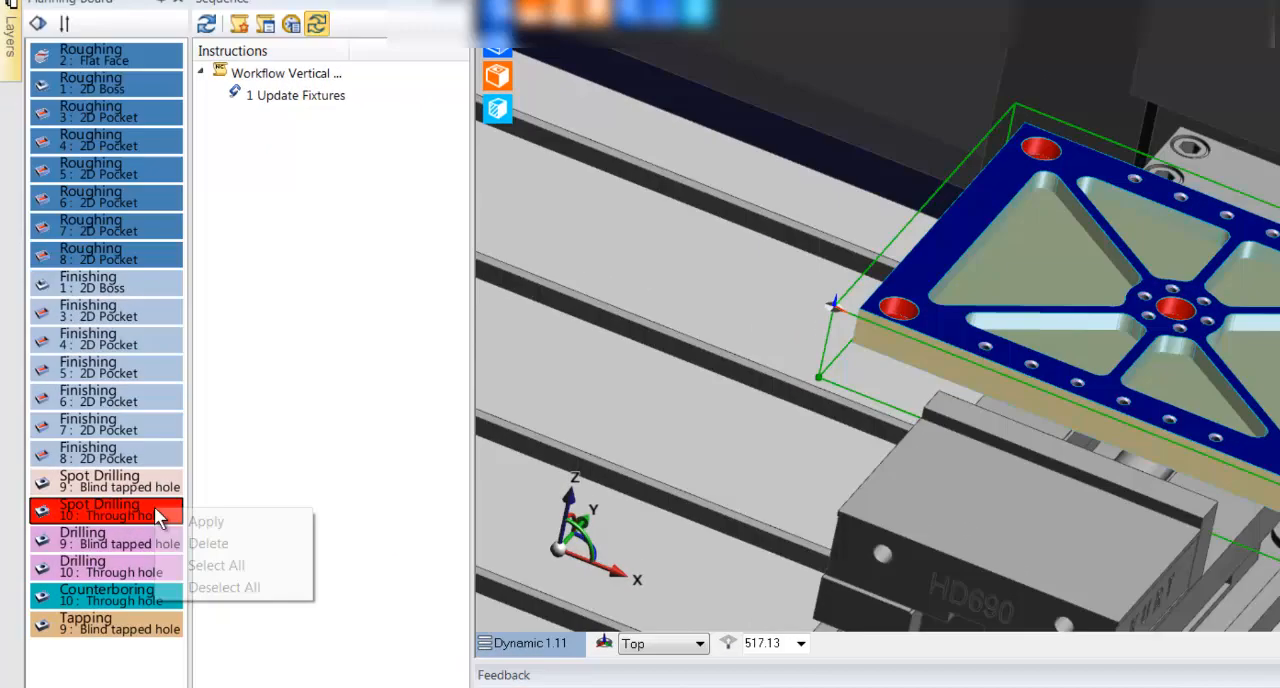
left_click(208, 544)
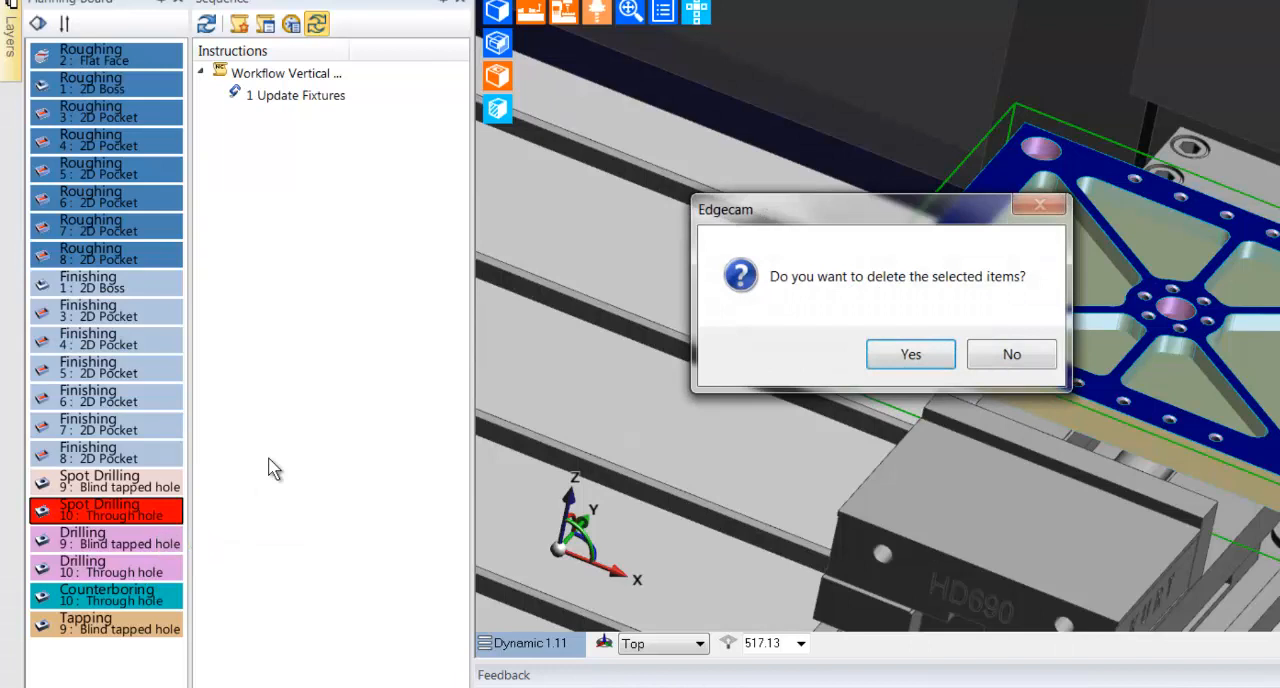
left_click(910, 354)
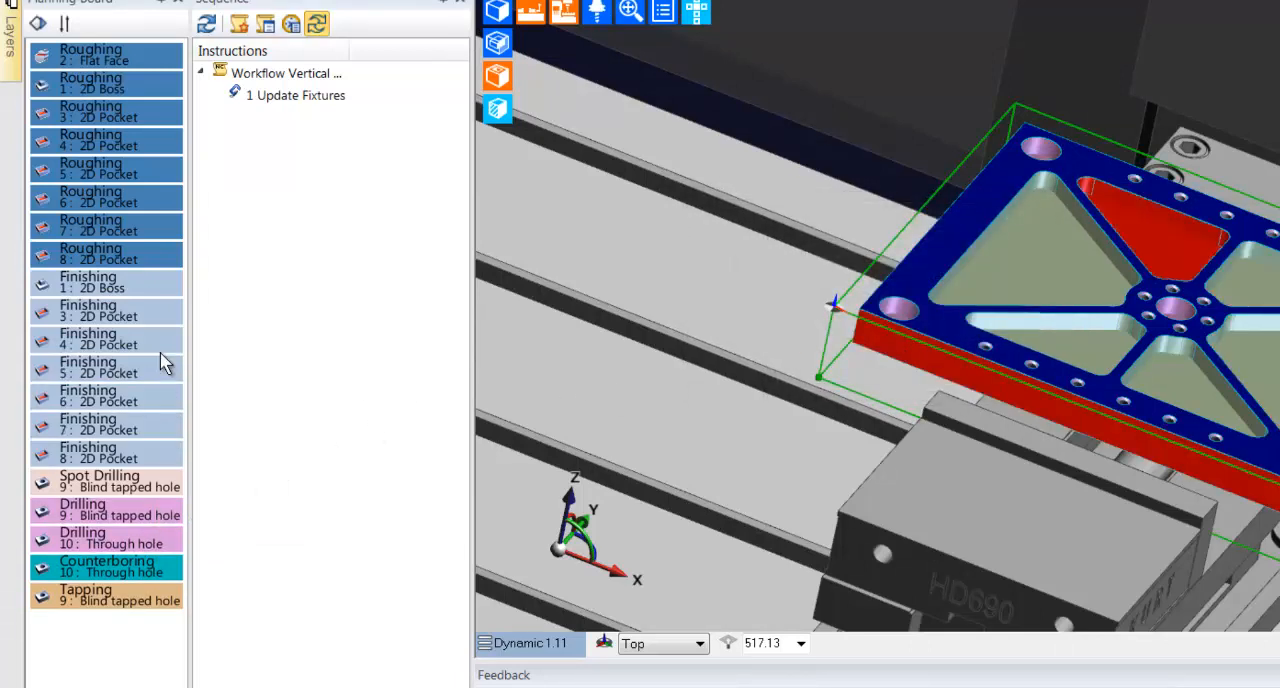
left_click(100, 312)
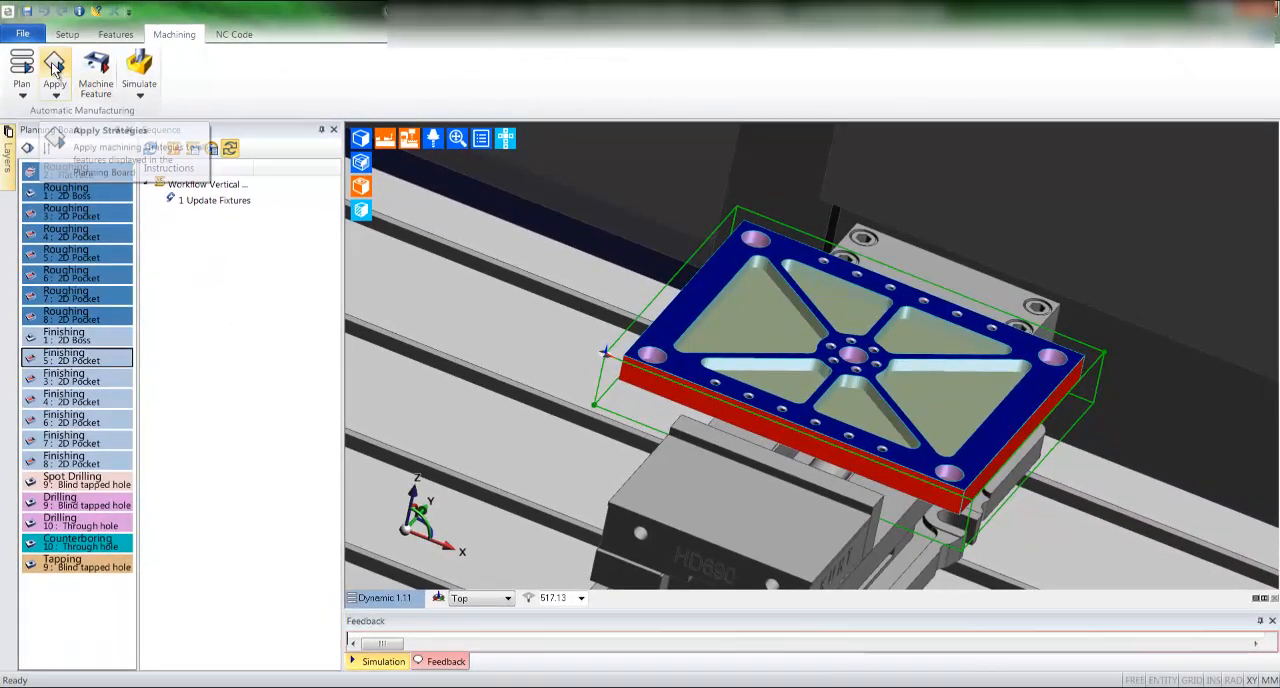
Apply all Planning Board strategies to generate the toolpaths, then head to simulation.
left_click(50, 60)
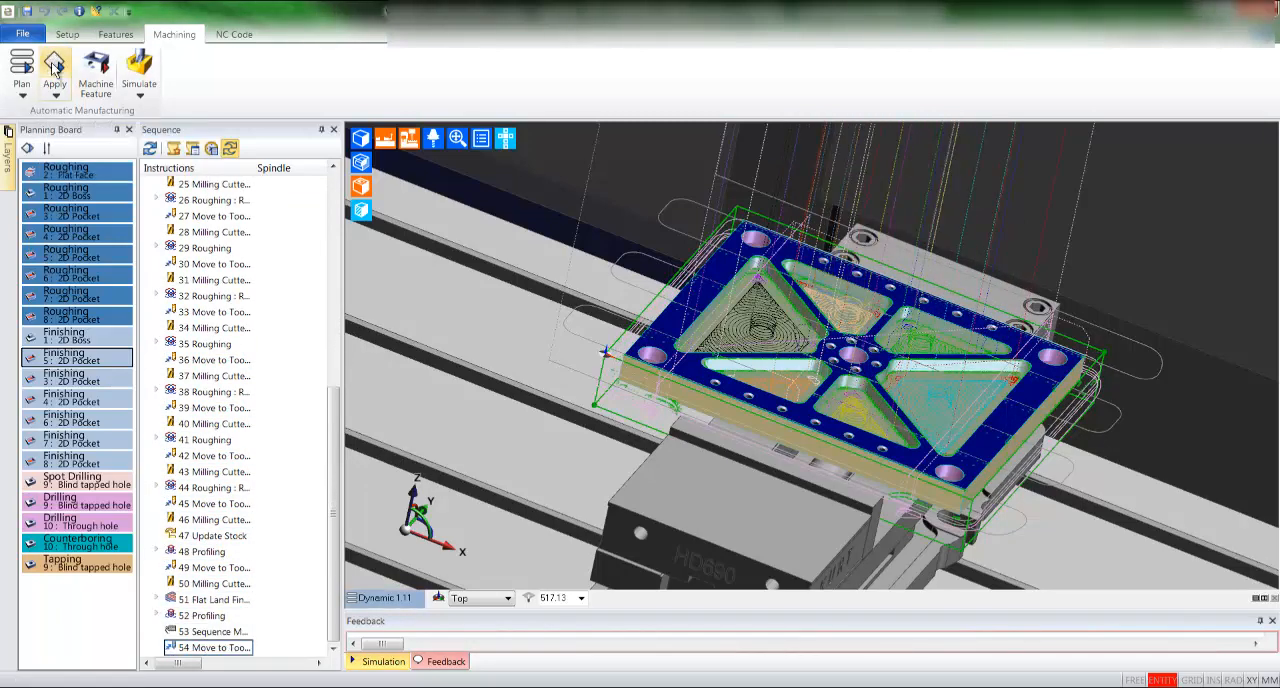
left_click(366, 660)
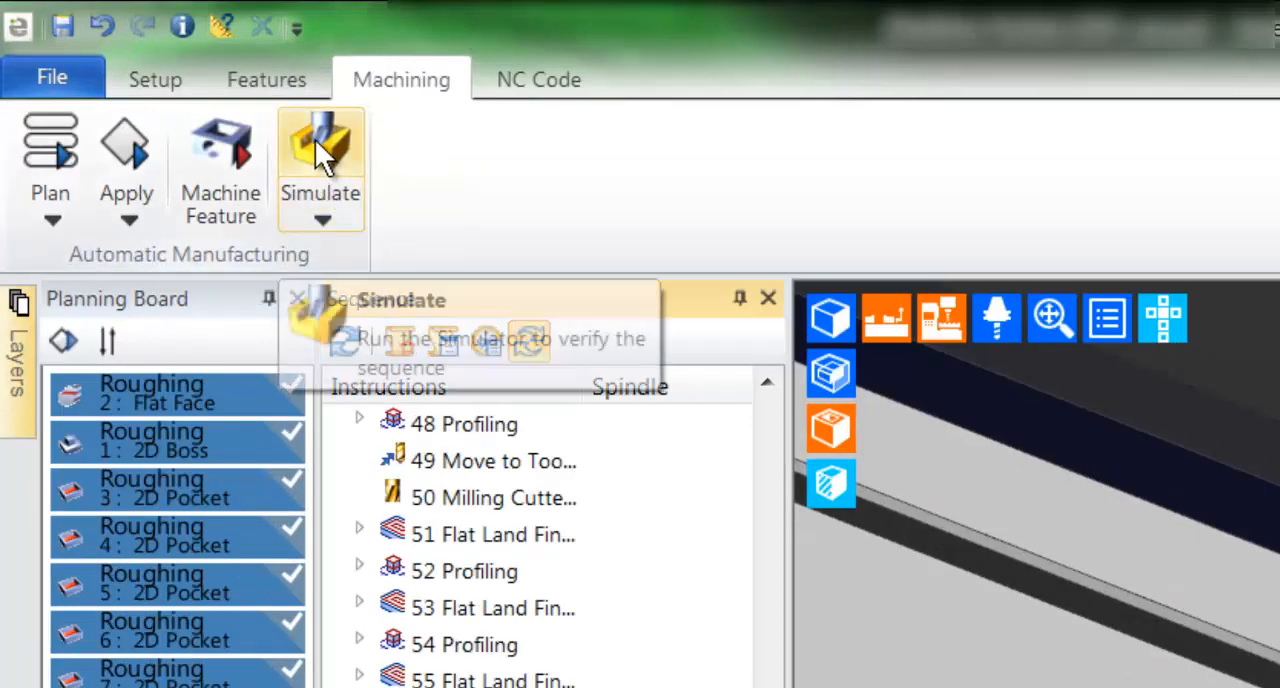
left_click(320, 140)
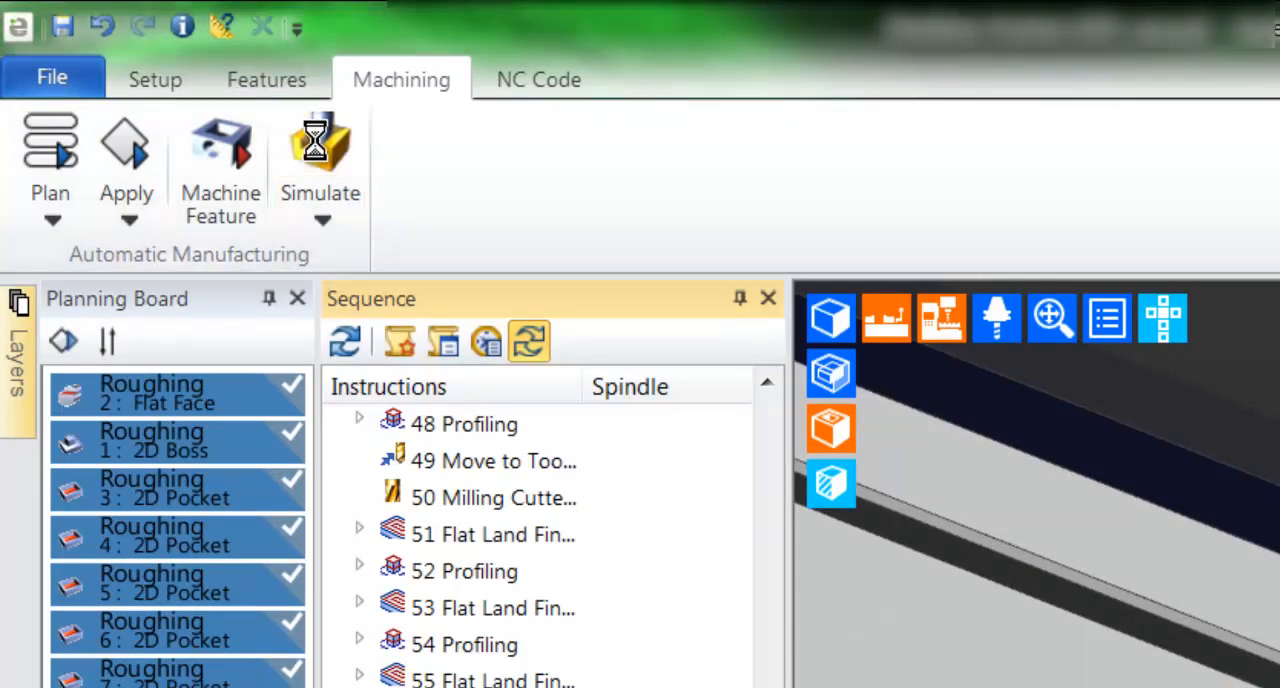
Load the sequence with stock block and tool into Edgecam Simulator.
left_click(320, 150)
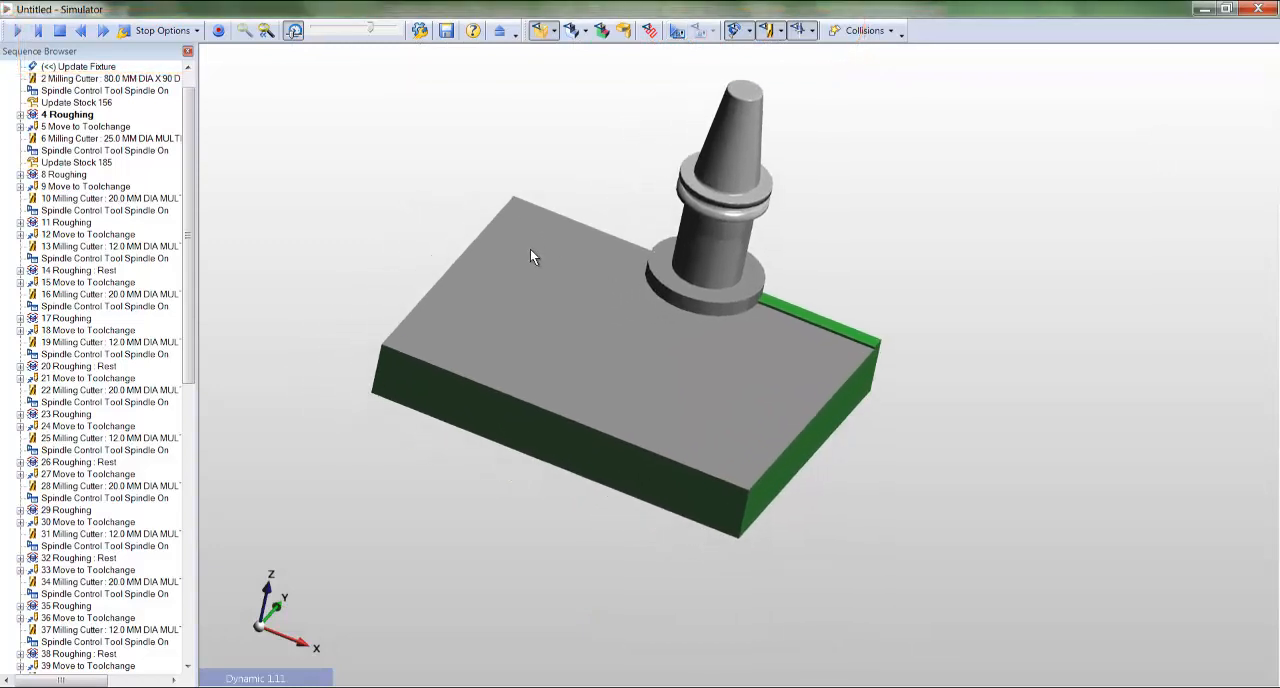
mouse_move(204, 172)
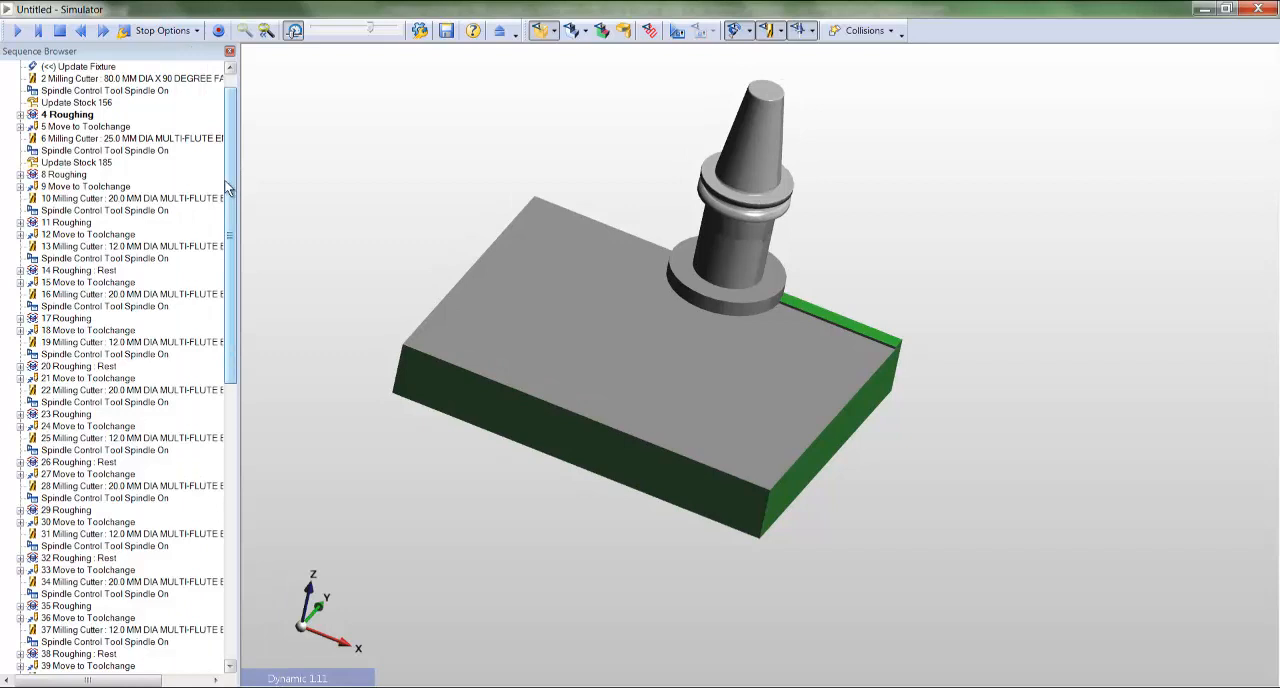
Run the simulation up to the drilling operations, then close the Simulator back to Edgecam.
scroll("down", 3)
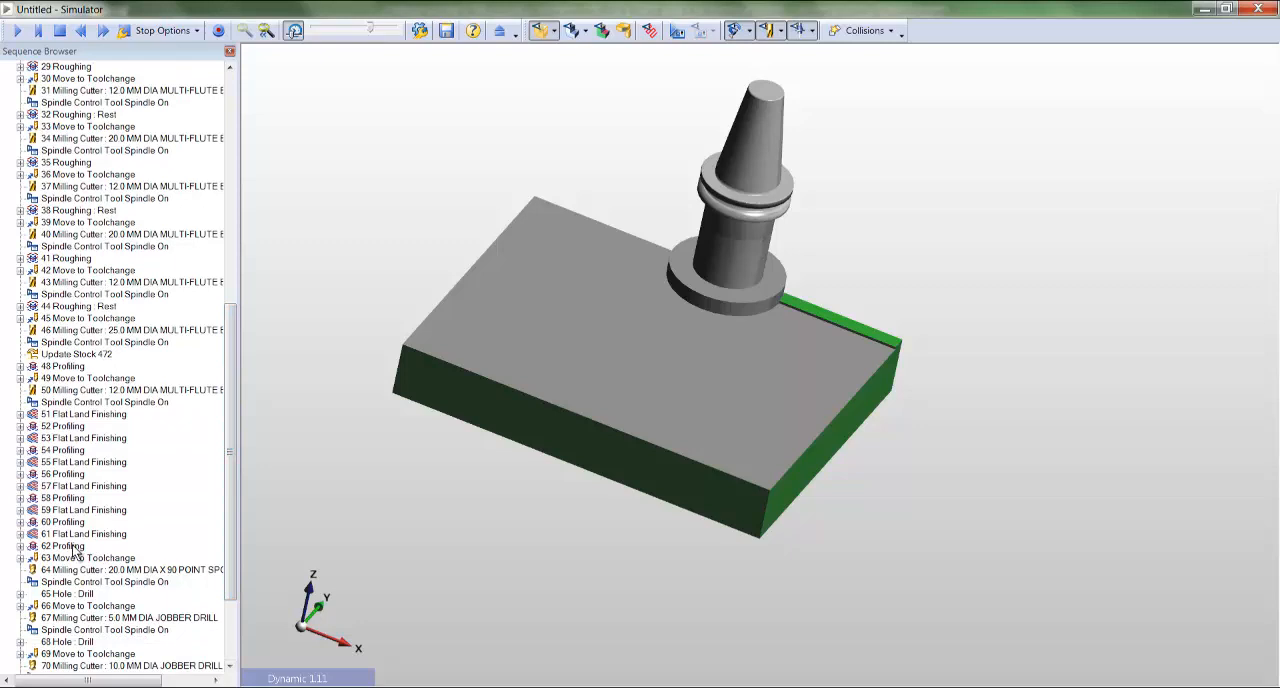
left_click(64, 546)
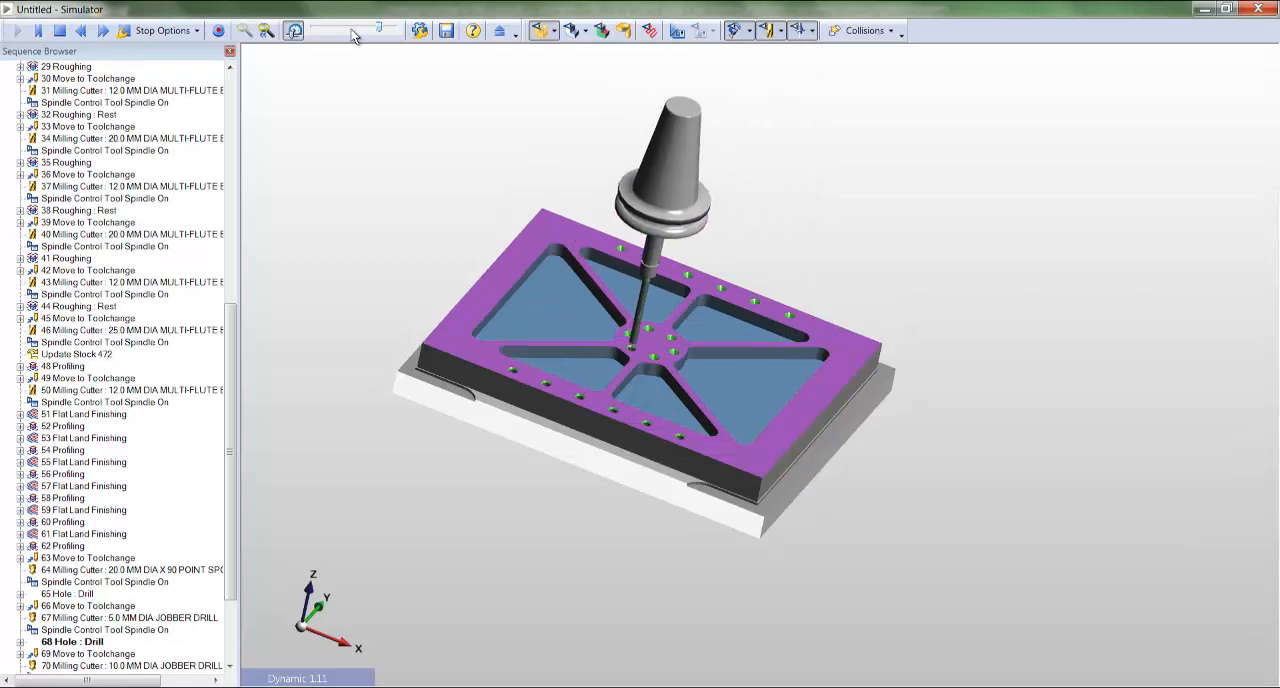
left_click(164, 30)
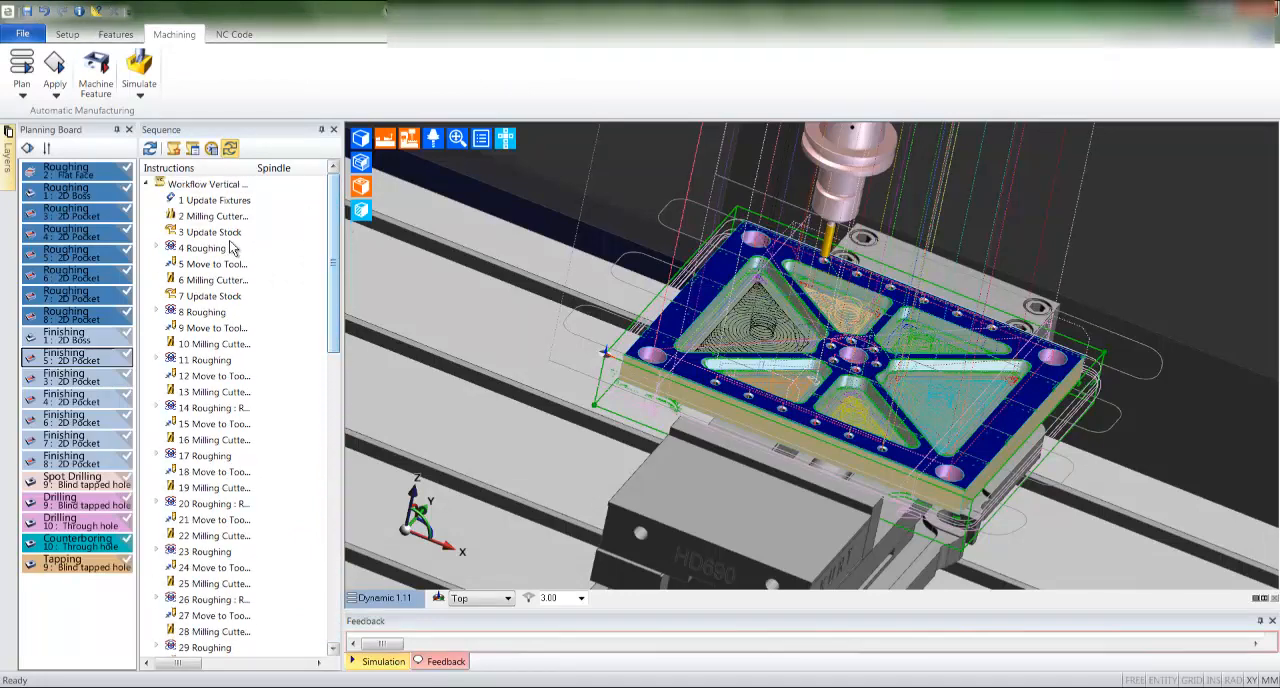
double_click(208, 248)
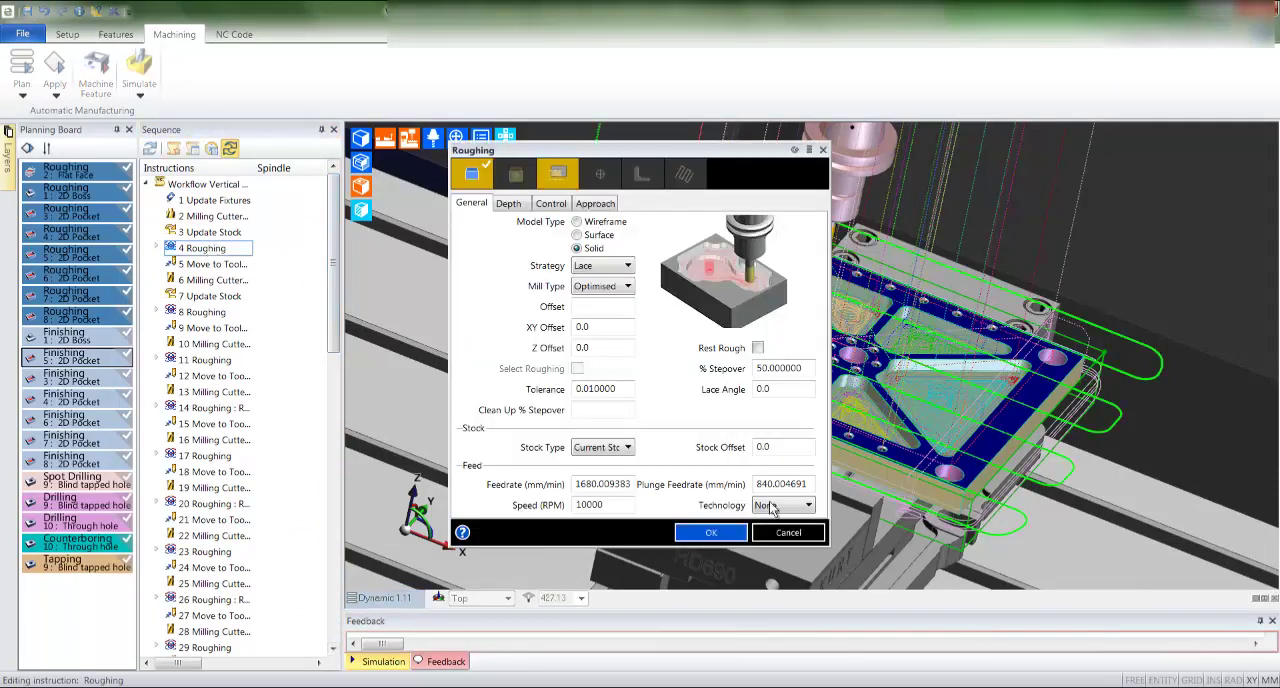
left_click(604, 348)
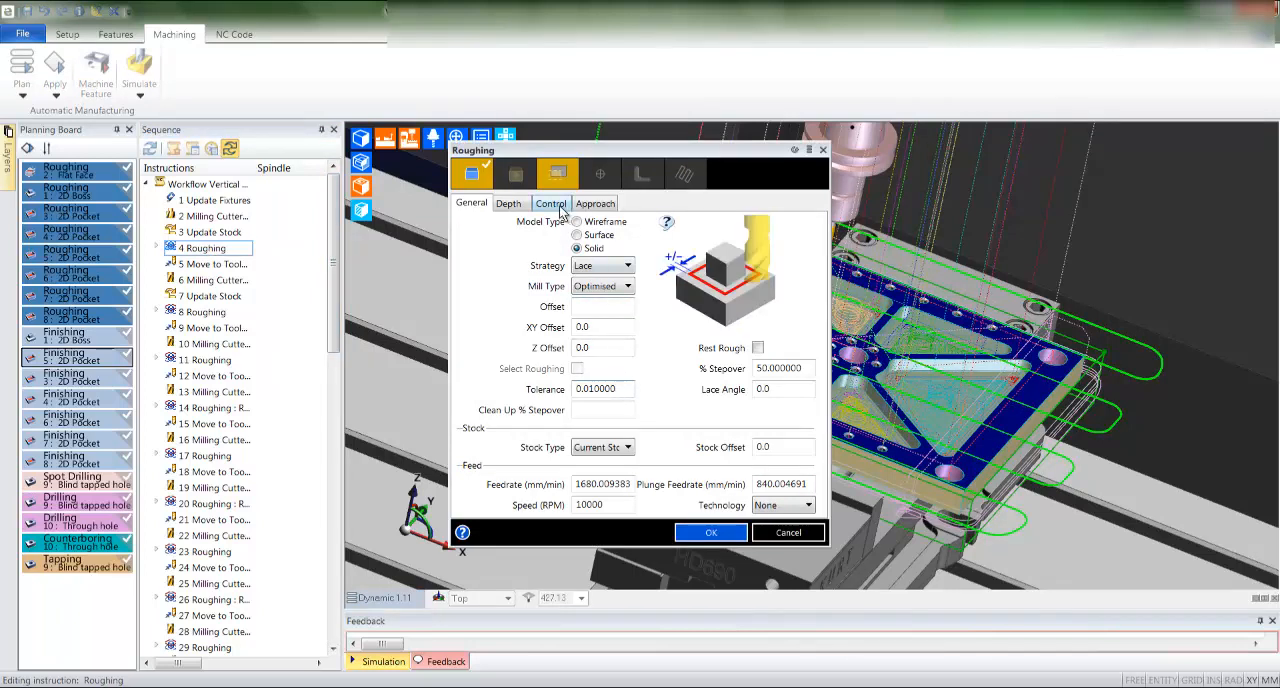
left_click(552, 204)
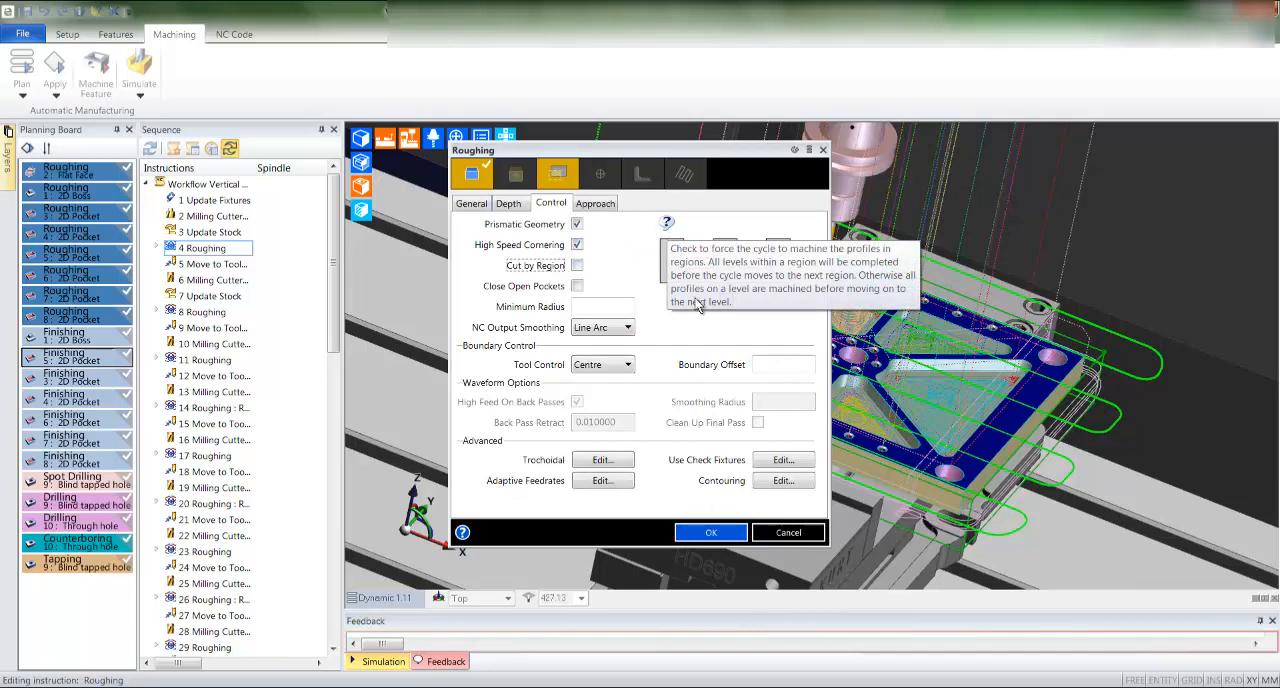
left_click(710, 532)
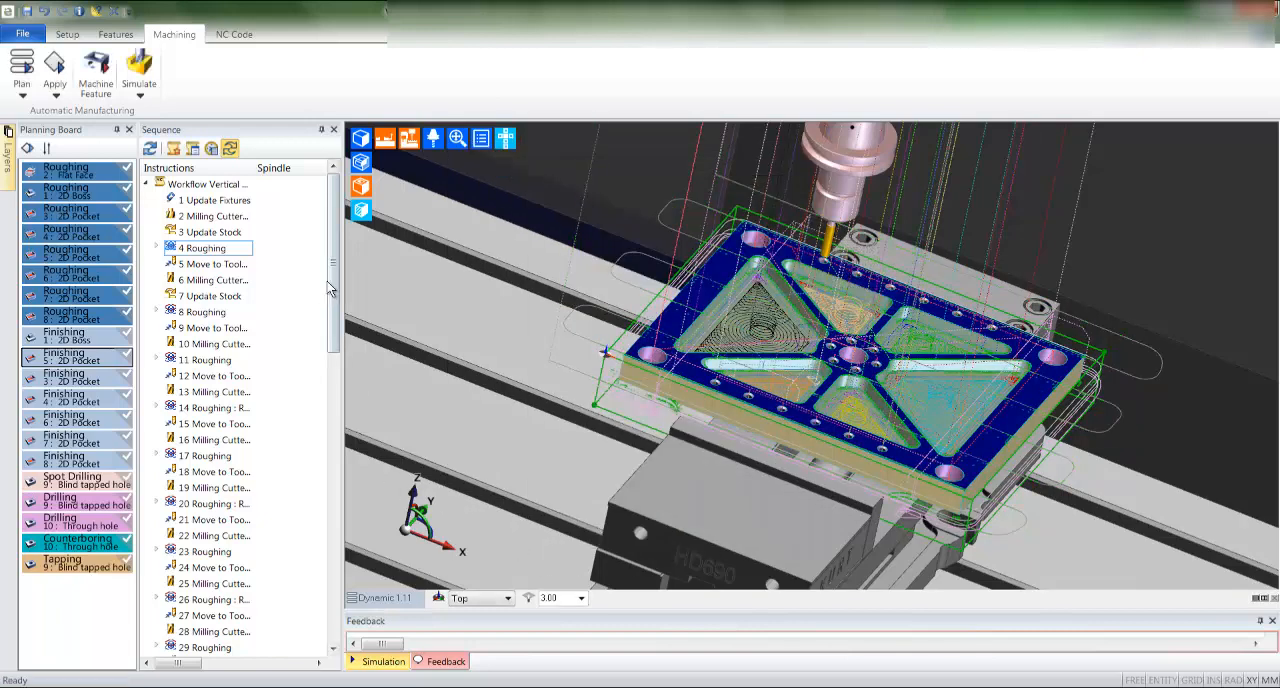
left_click(216, 216)
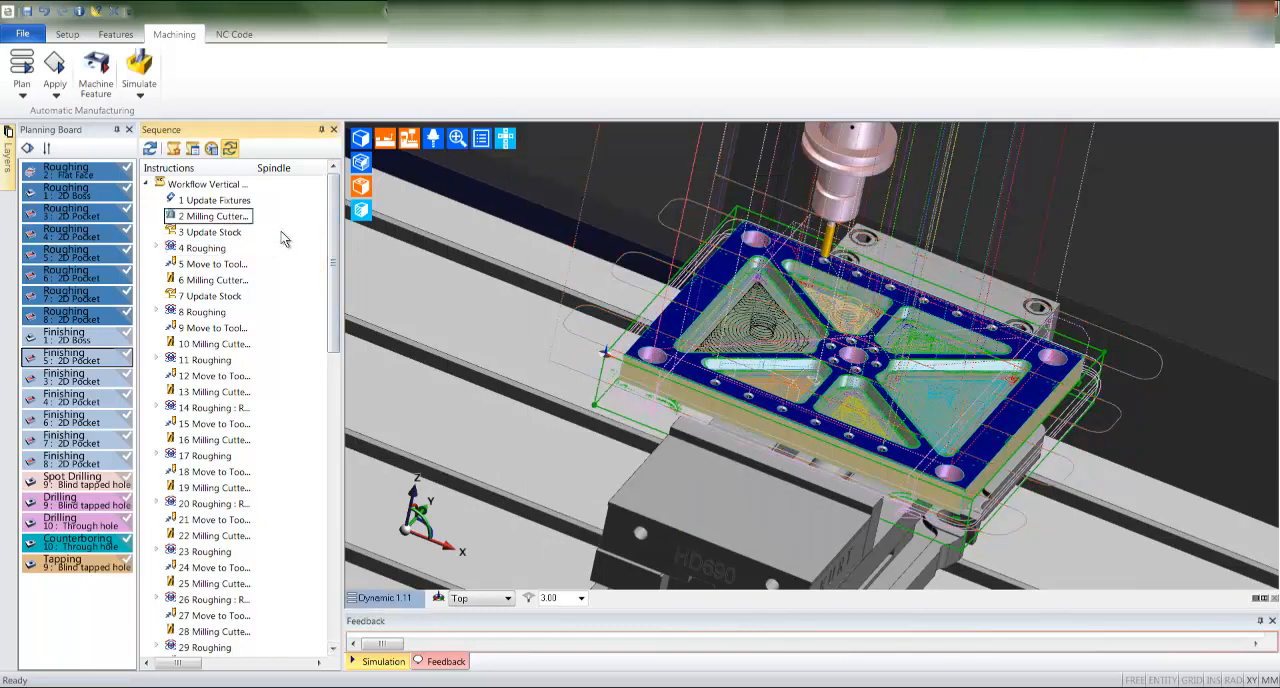
scroll("down", 3)
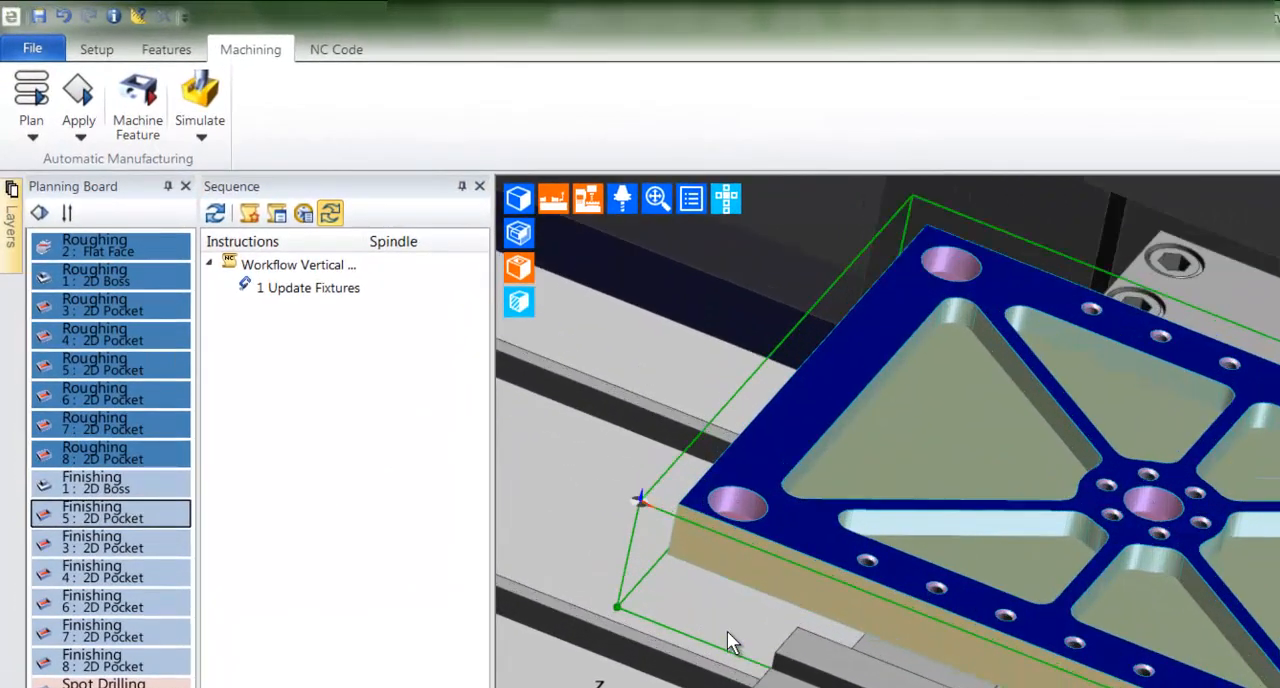
Machine the triangular pocket with Roughing, adding roughing and rest roughing to the sequence.
left_click(136, 96)
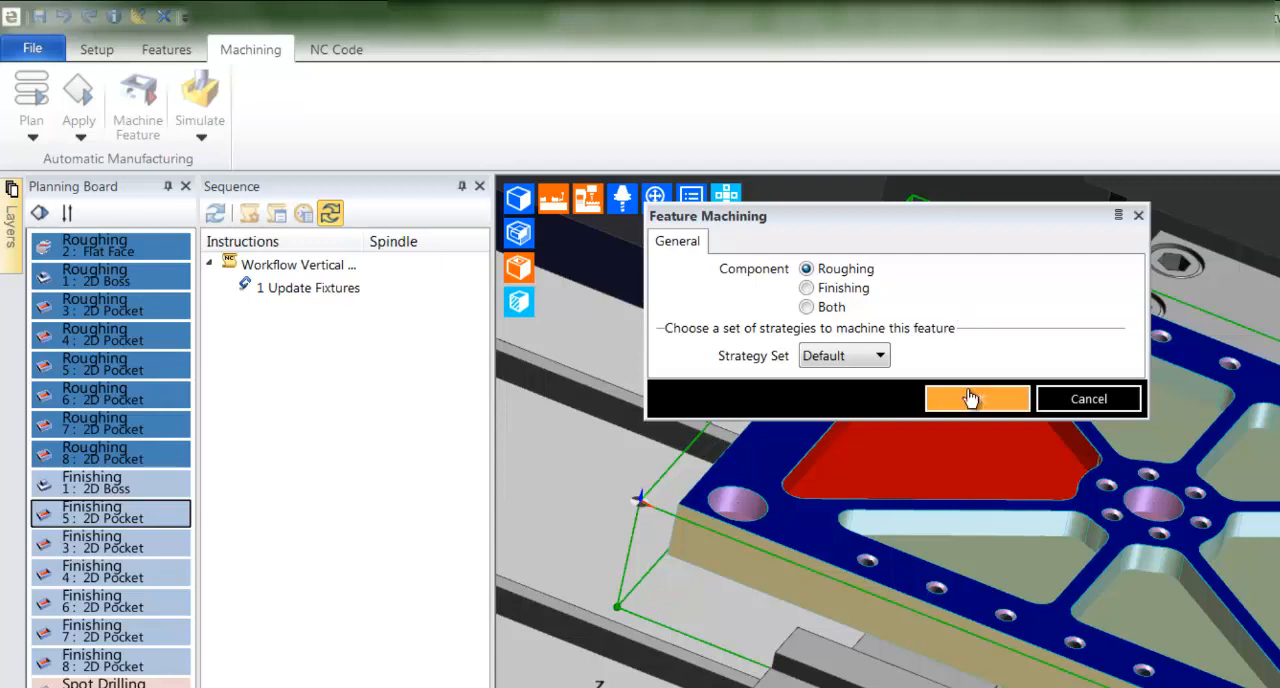
left_click(976, 398)
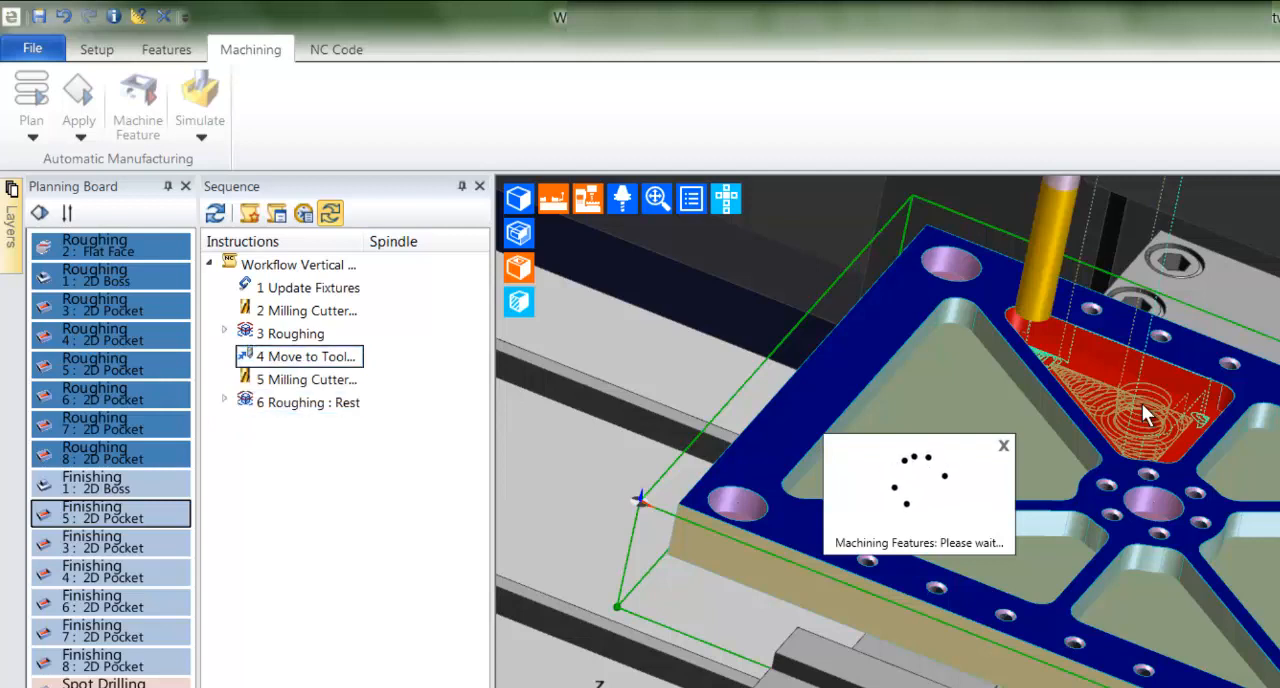
Machine Feature with Component set to Both, picking the two through holes for roughing and finishing.
left_click(136, 100)
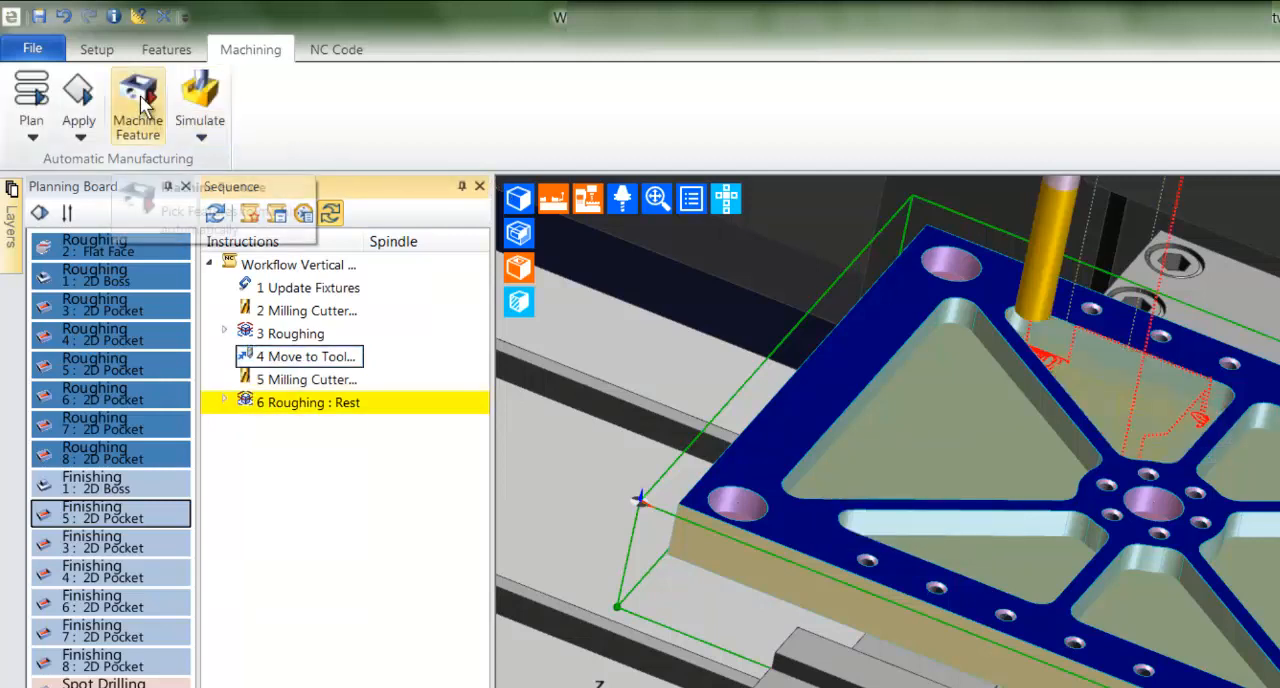
left_click(136, 96)
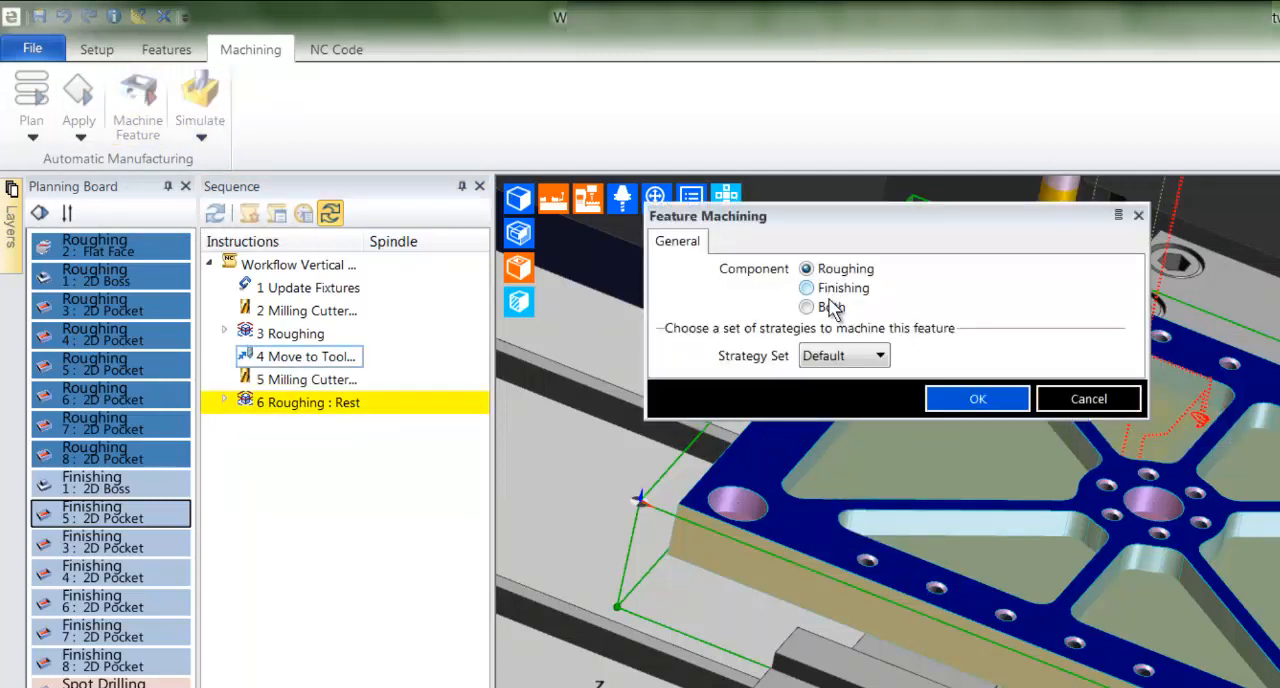
left_click(806, 308)
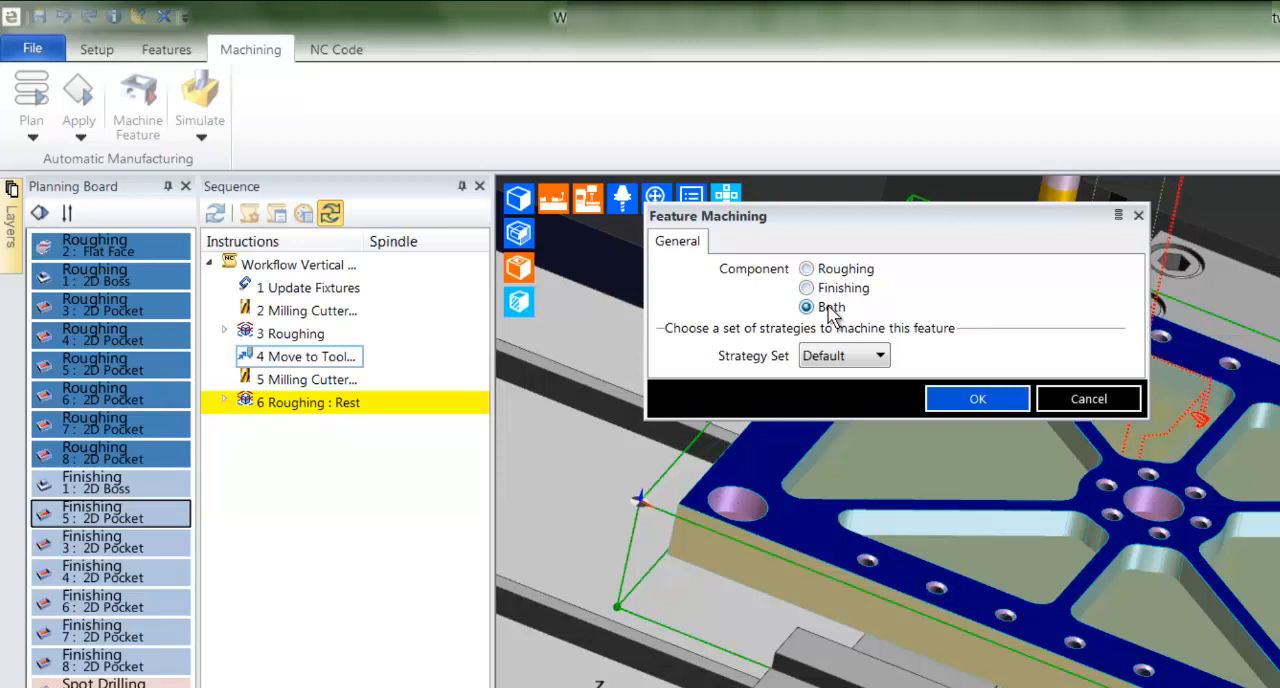
left_click(976, 398)
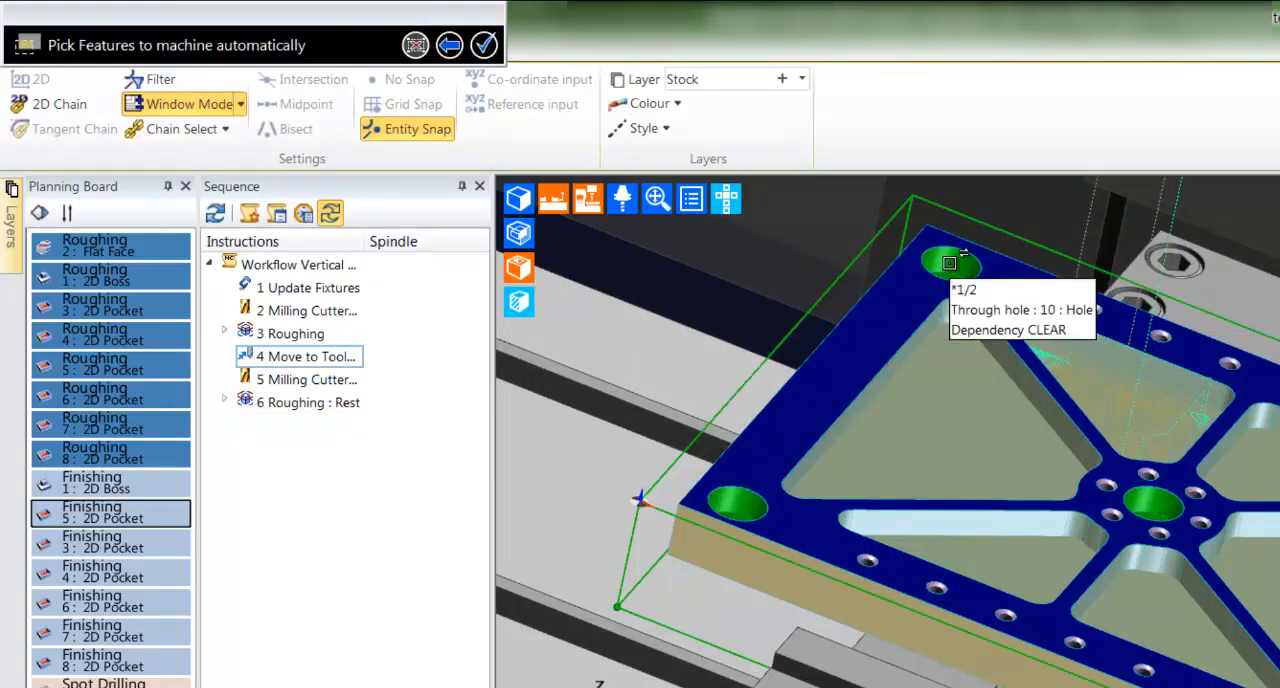
left_click(484, 44)
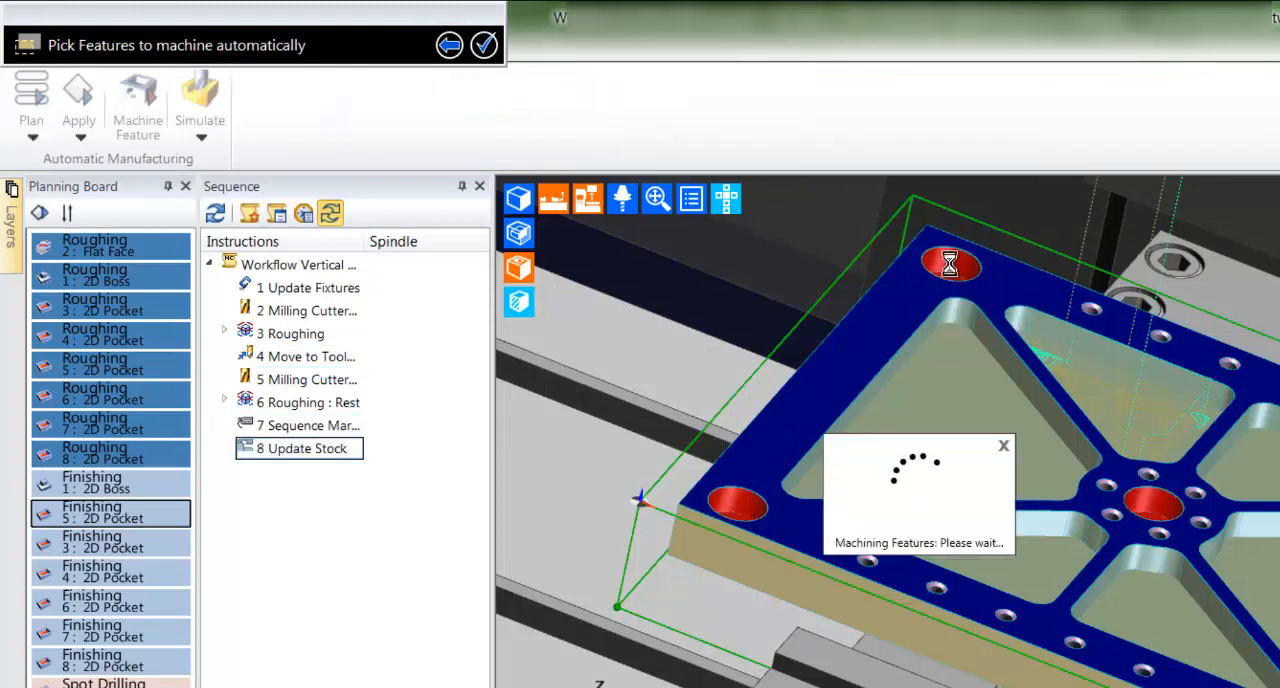